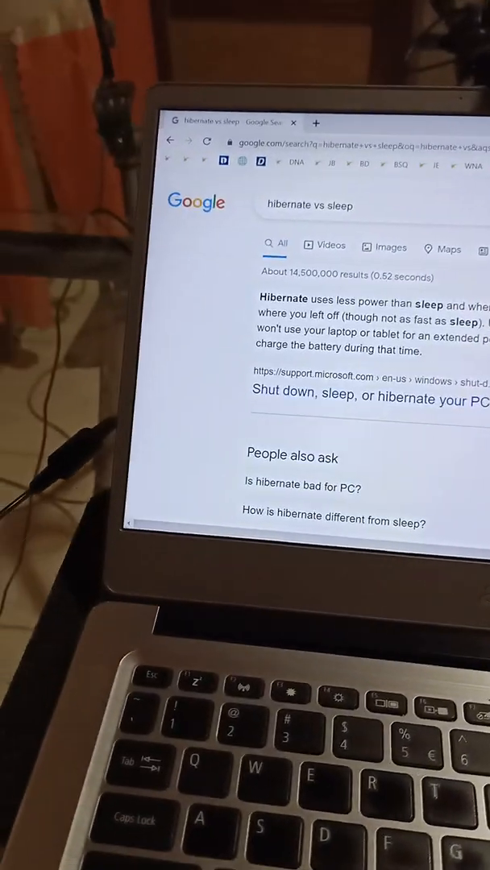
Reach Power Options in Control Panel from the taskbar battery menu, showing the Balanced plan
{"action": "left_click", "coordinate": [95, 499]}
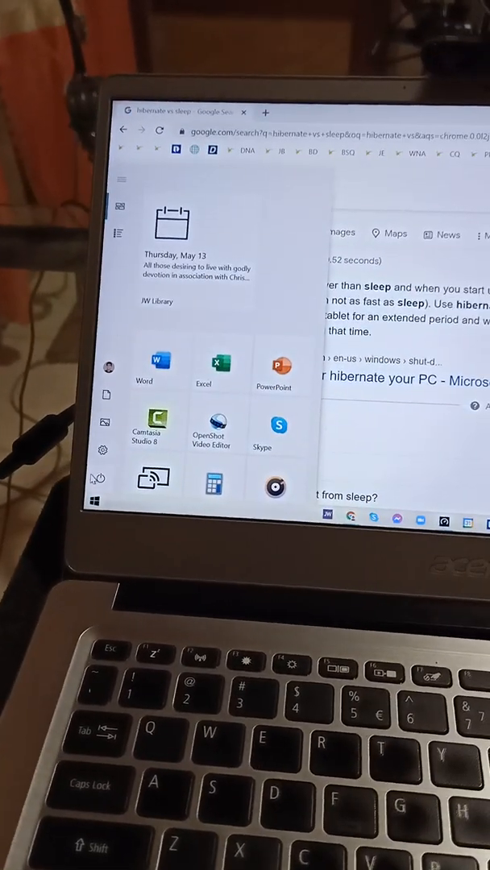
{"action": "left_click", "coordinate": [96, 477]}
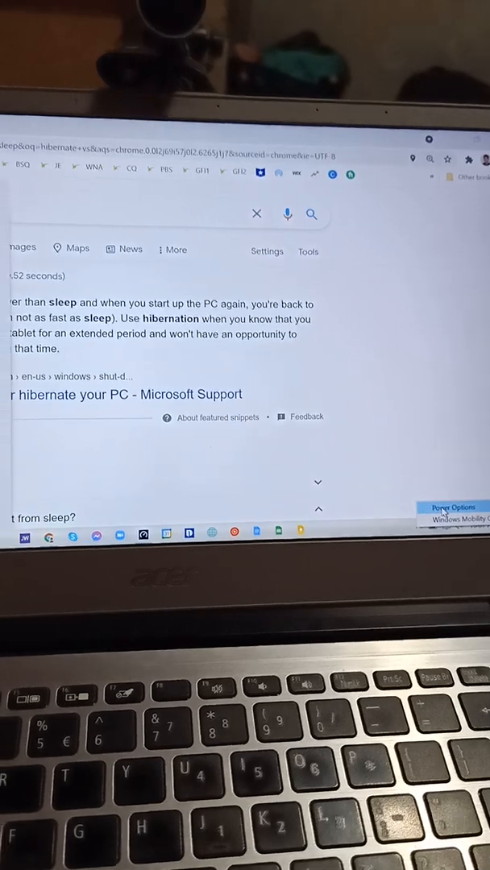
{"action": "left_click", "coordinate": [455, 506]}
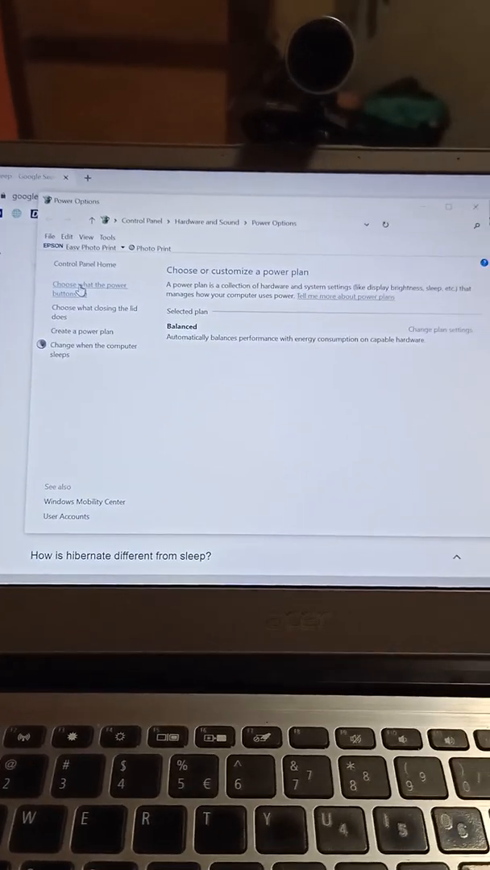
In 'Choose what the power buttons do', enable Hibernate in shutdown settings and save changes
{"action": "left_click", "coordinate": [89, 286]}
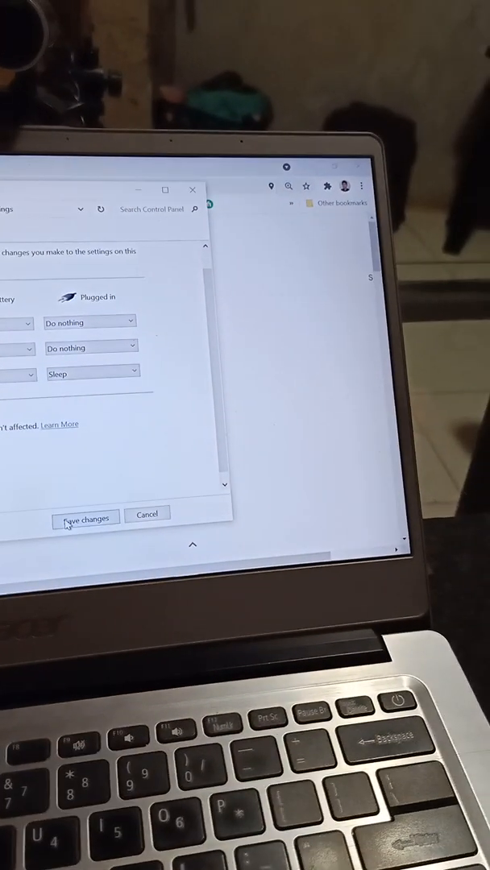
{"action": "left_click", "coordinate": [84, 517]}
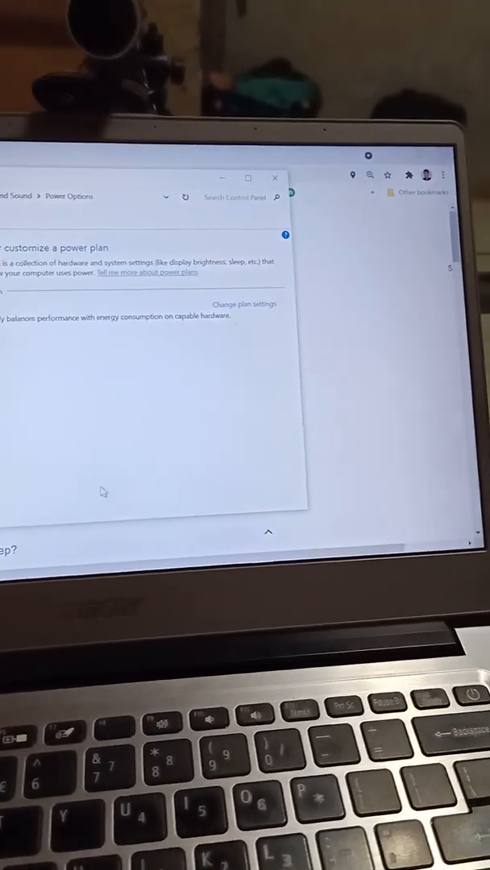